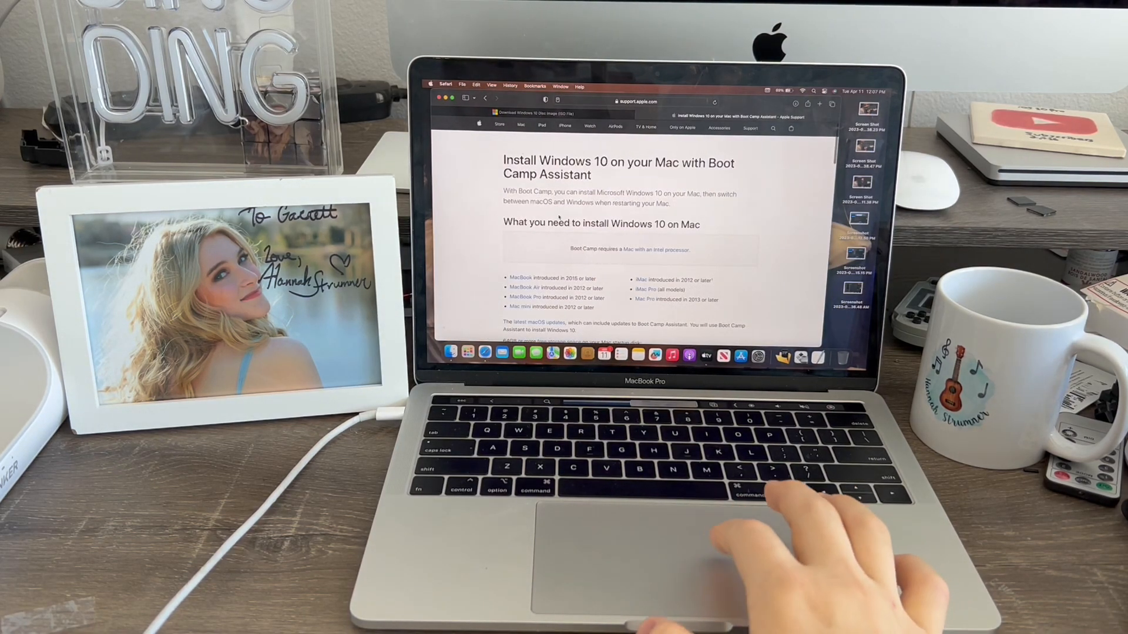
Step: Skim Apple's Boot Camp requirements, then go to Microsoft's Windows 10 ISO download page
scroll(down, 3)
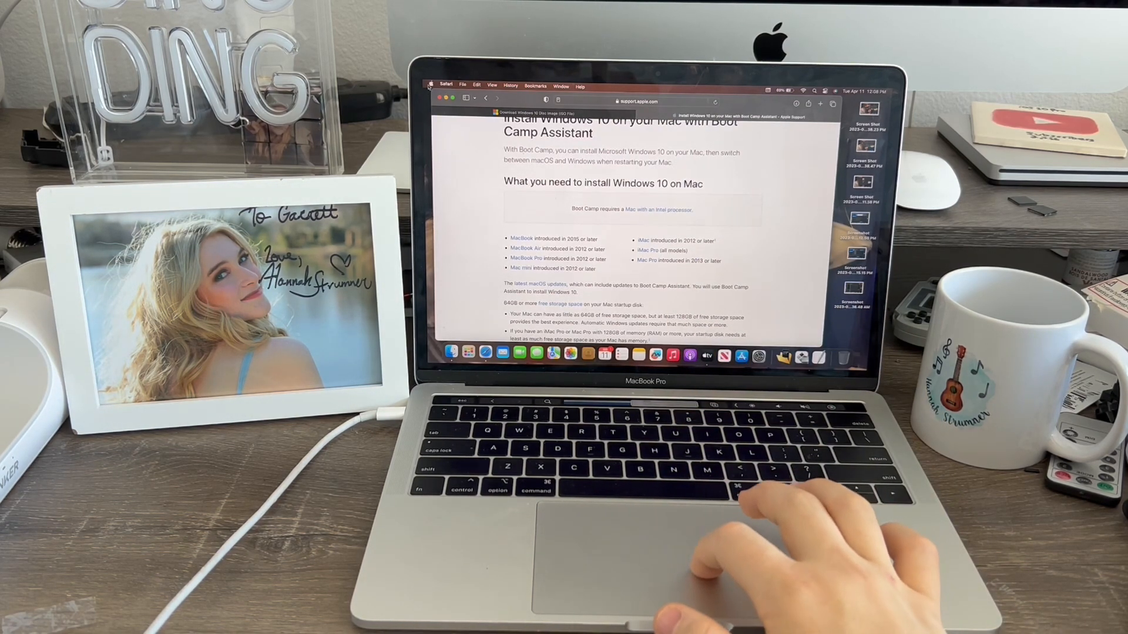
click(432, 87)
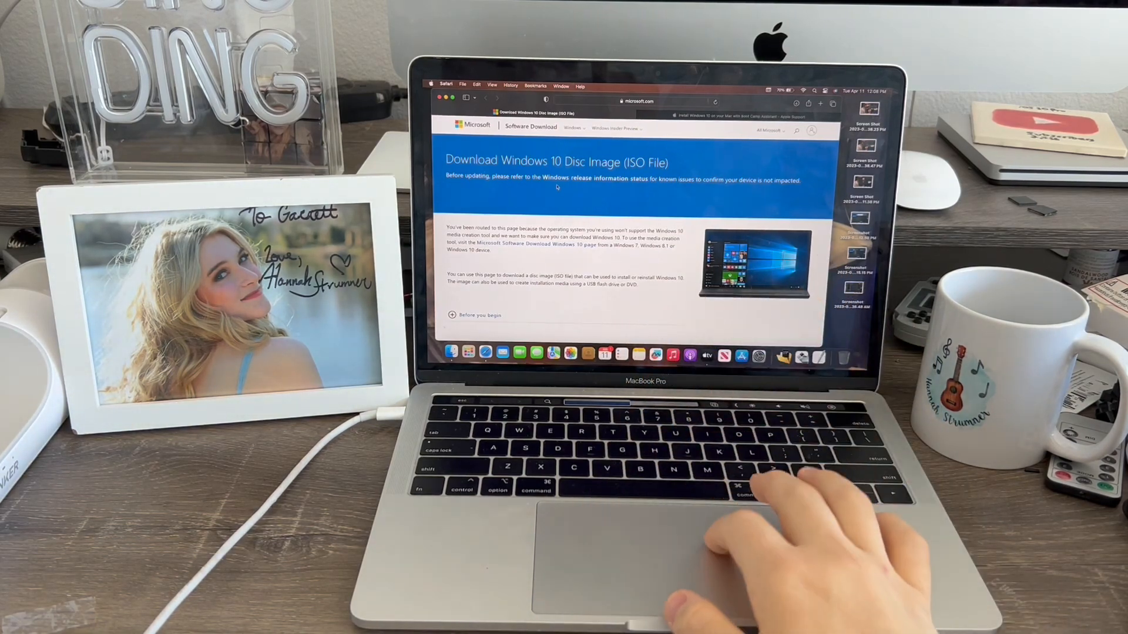
Step: Select Windows 10 (multi-edition ISO) in the Select edition dropdown
scroll(down, 3)
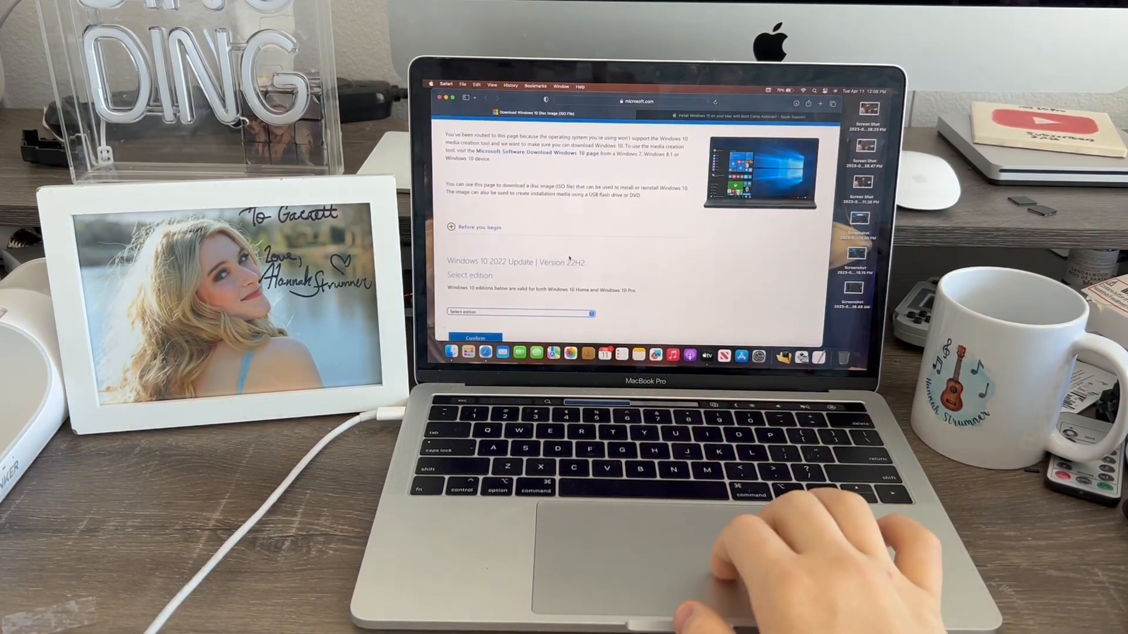
scroll(down, 3)
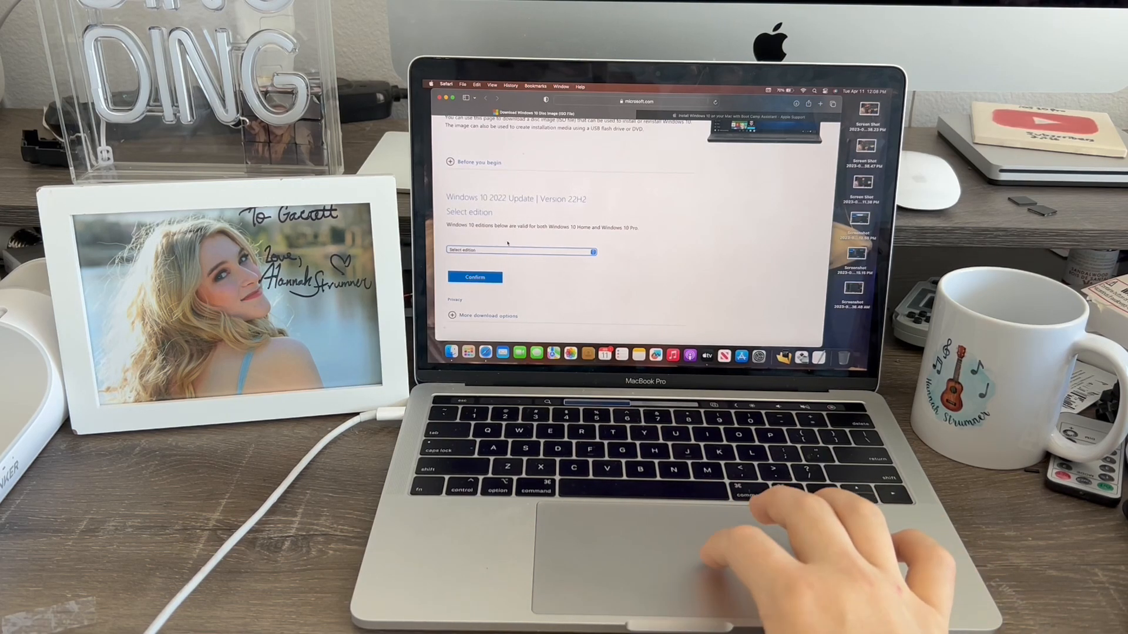
click(520, 249)
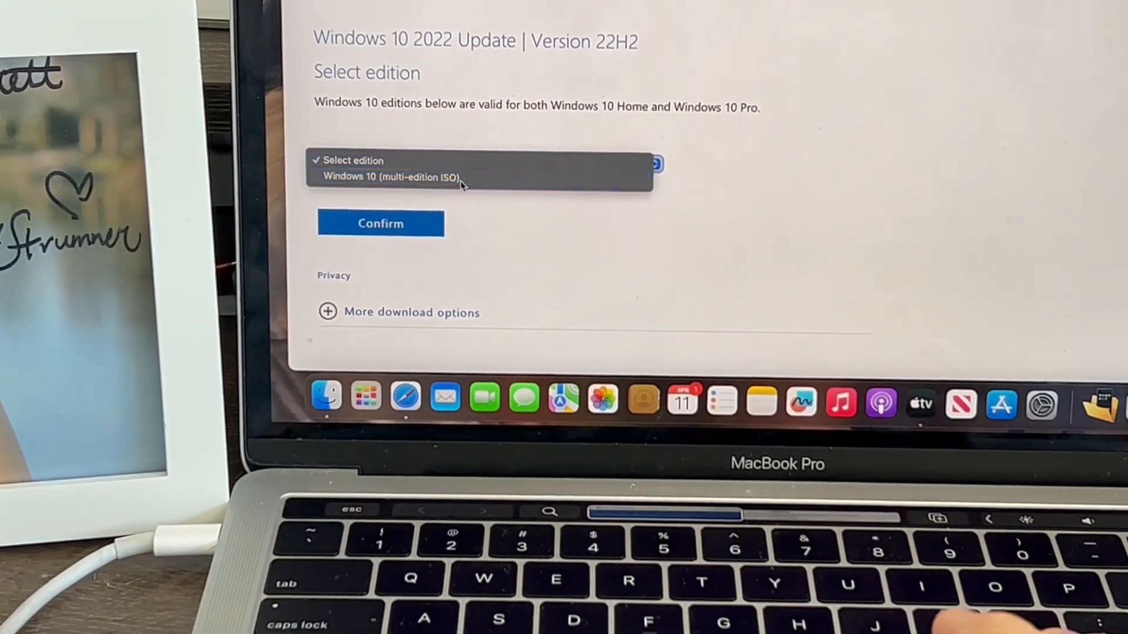
click(390, 176)
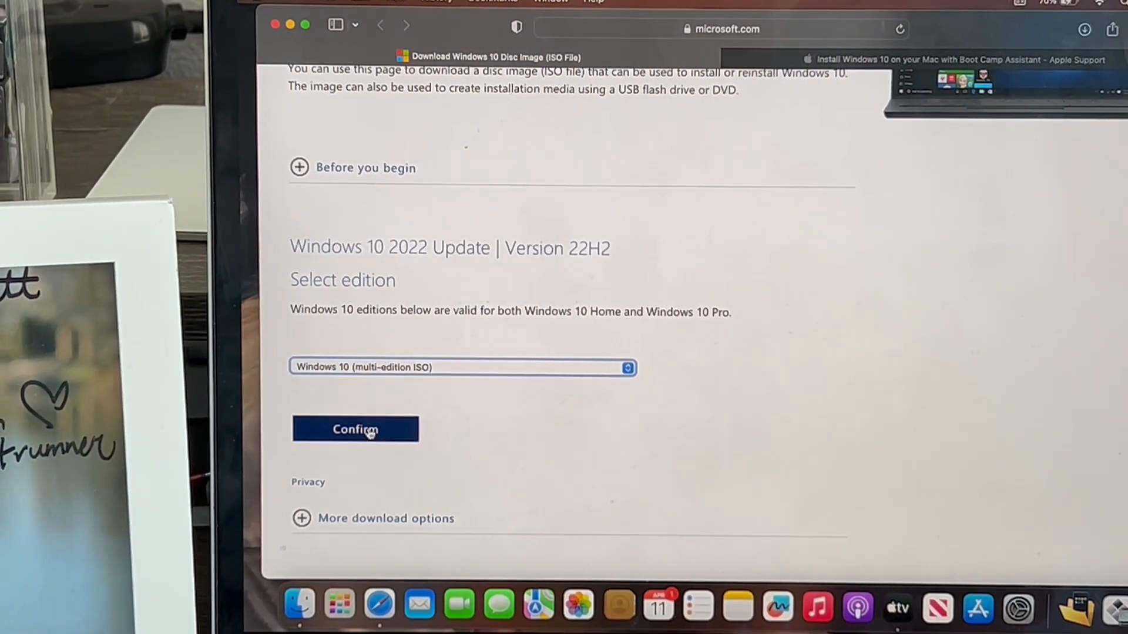
Step: Confirm the edition and English language, then start the 64-bit Windows 10 ISO download
click(354, 429)
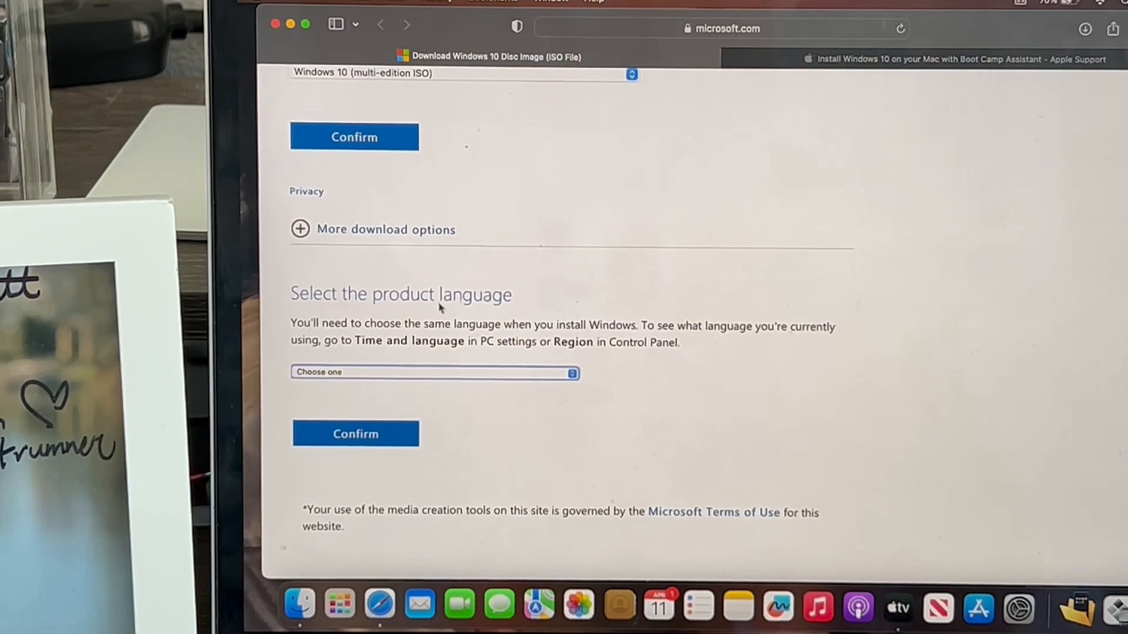
click(434, 372)
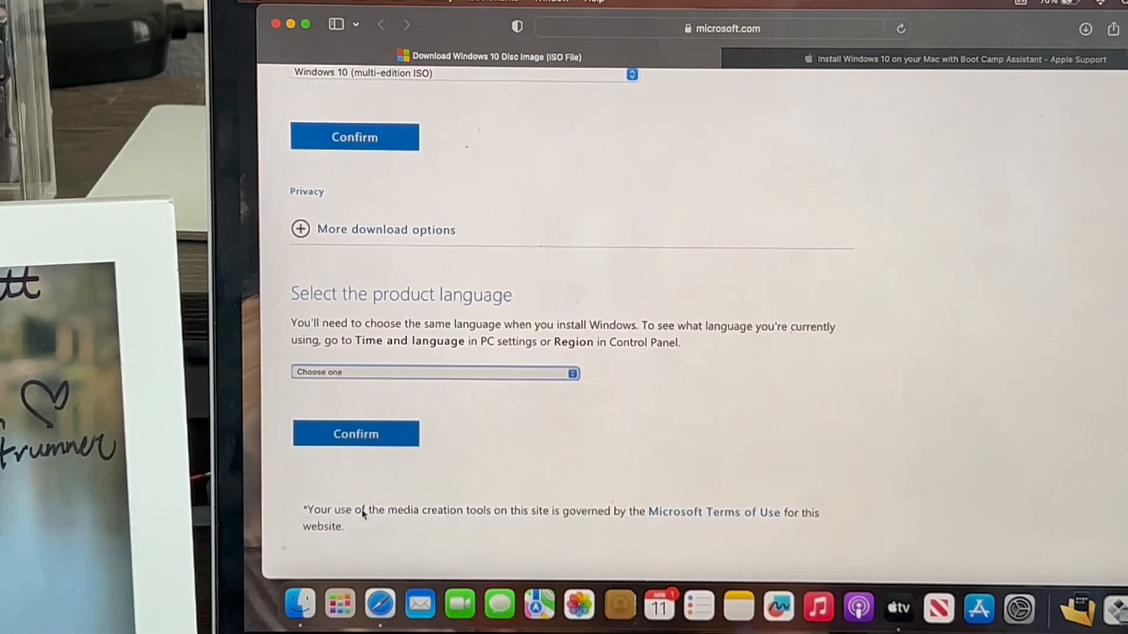
click(356, 433)
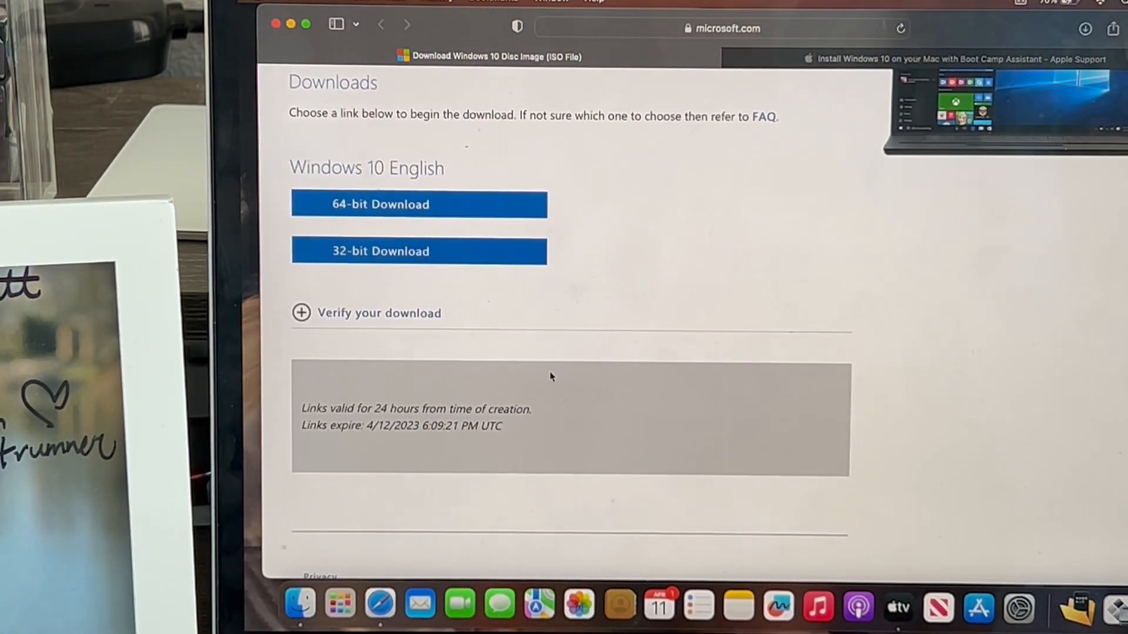
scroll(up, 3)
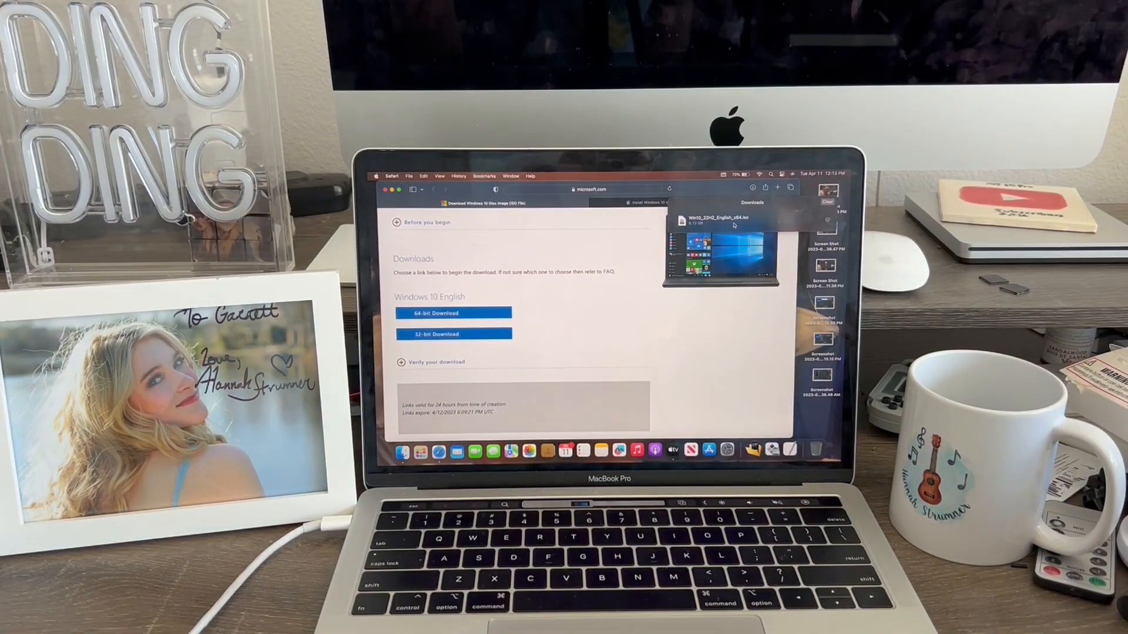
mouse_move(432, 605)
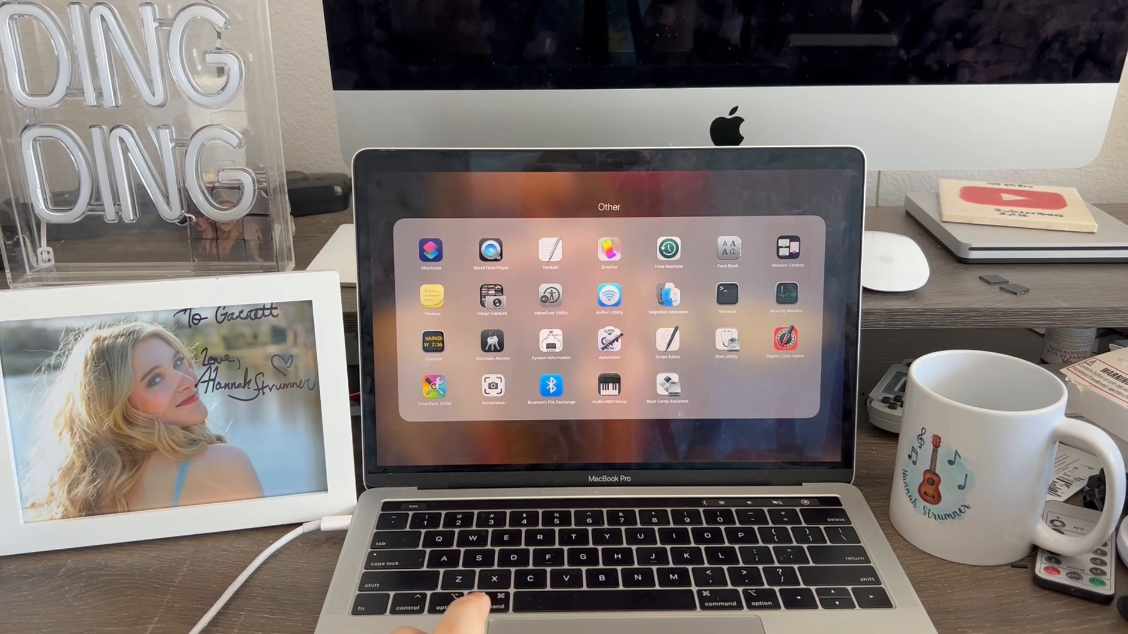
Step: Launch Boot Camp Assistant from Launchpad's Other folder
click(667, 388)
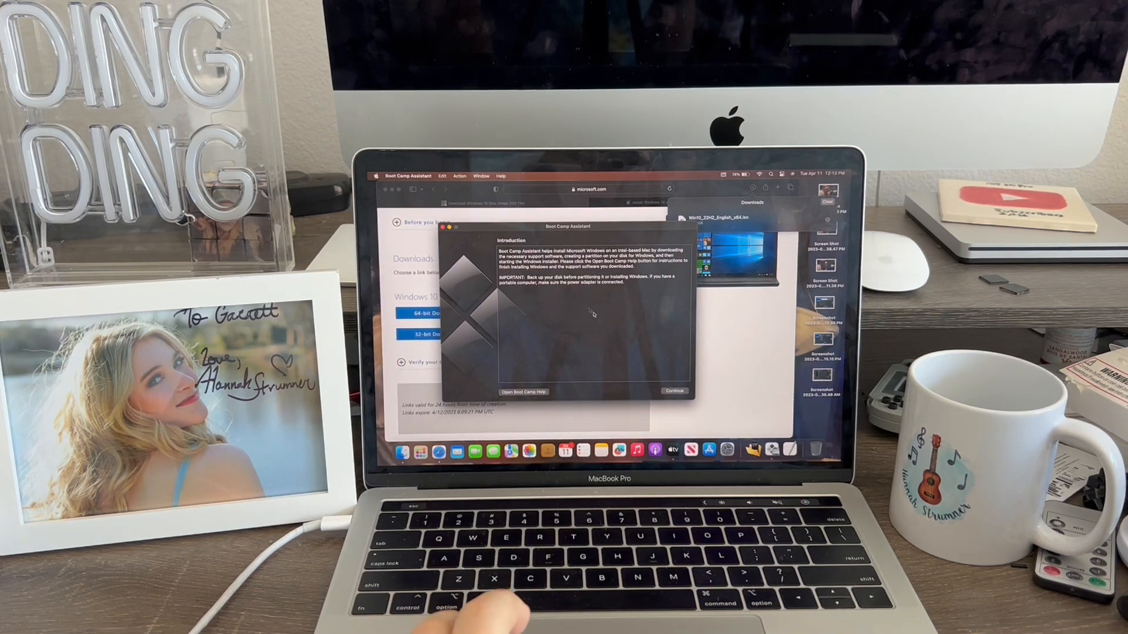
Step: Choose Win10_22H2_English_x64.iso and start the install, downloading Windows support software
click(673, 391)
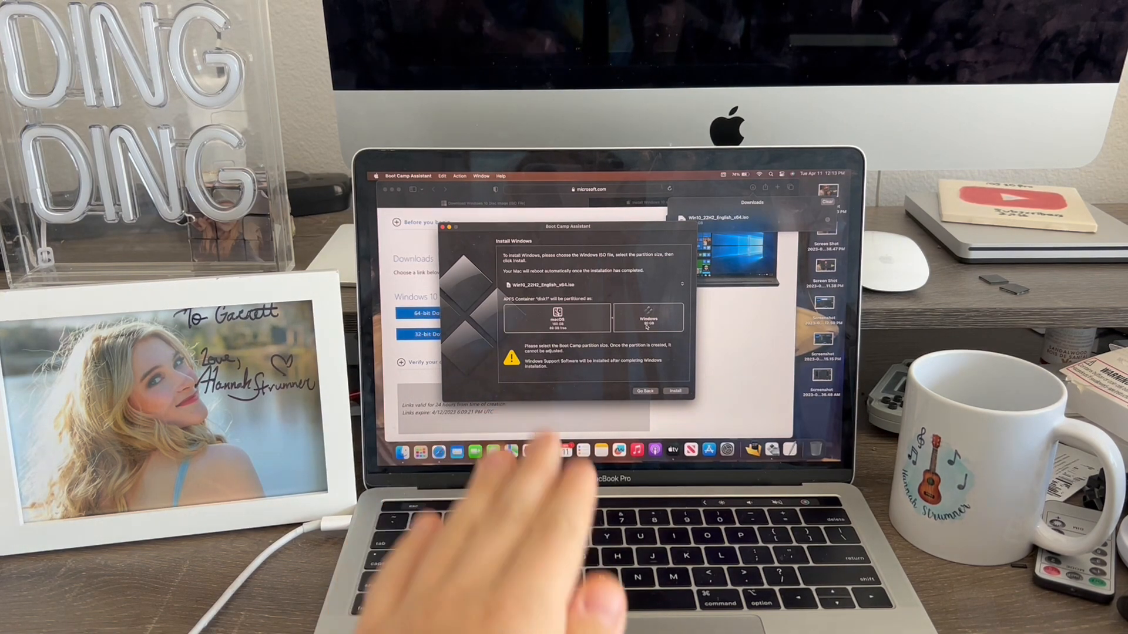
mouse_move(503, 539)
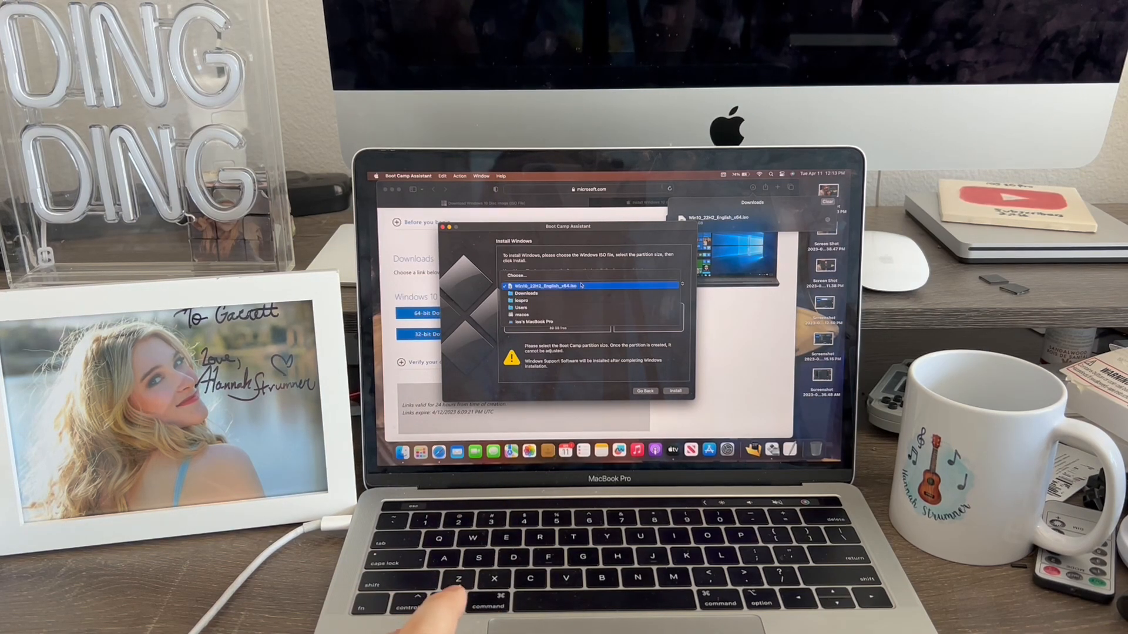
click(576, 286)
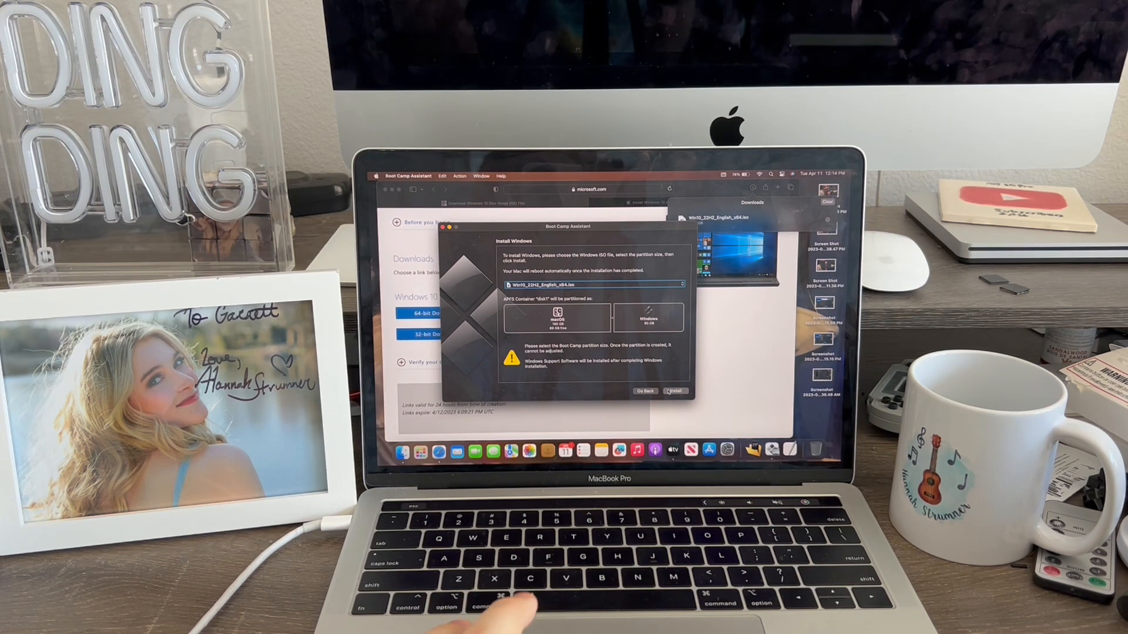
click(675, 392)
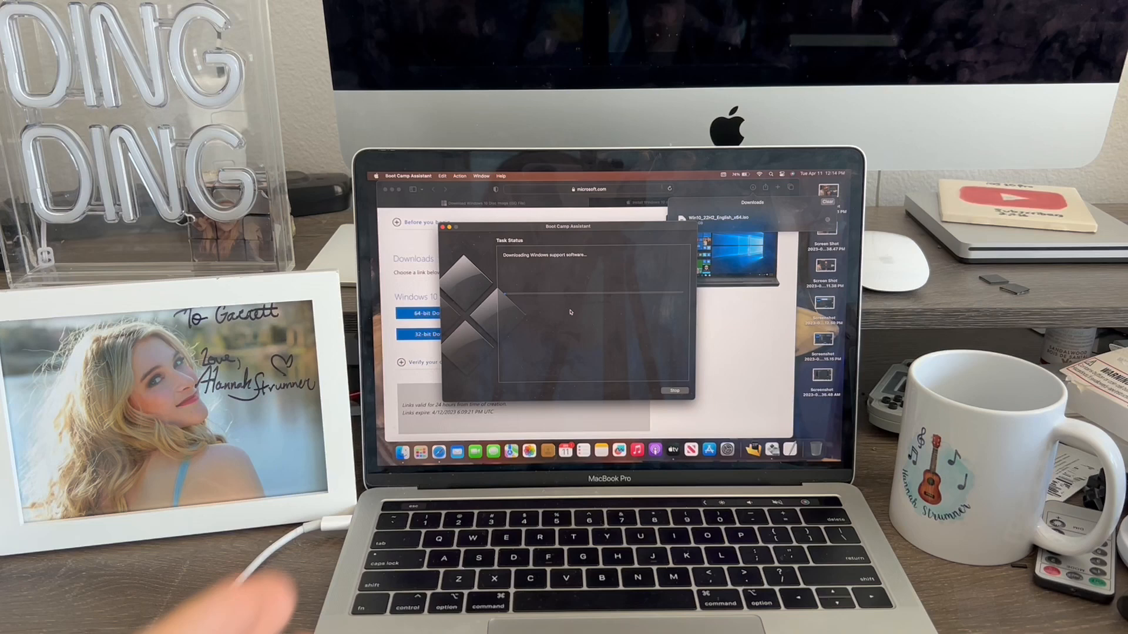